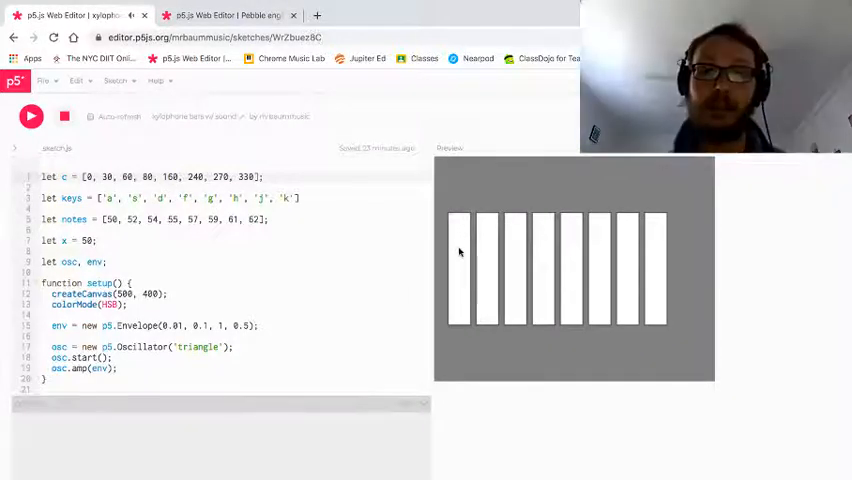
mouse_move(618, 246)
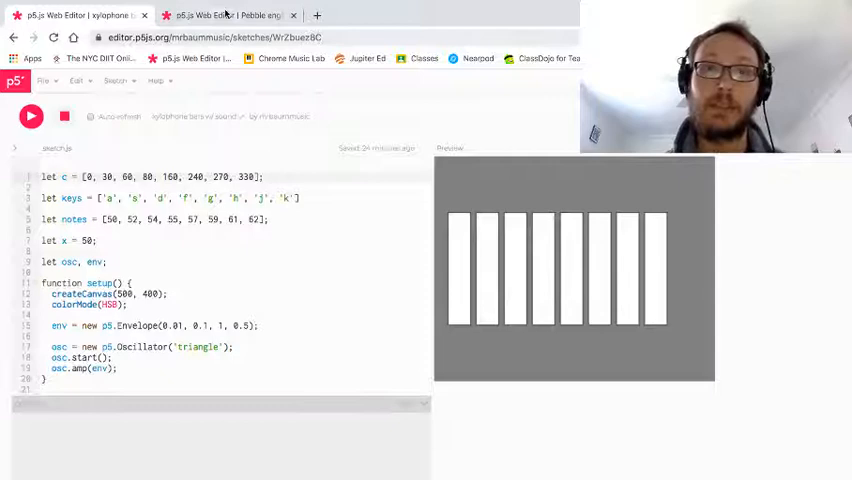
Declare let osc, env; and create env = new p5.Envelope() inside setup
click(230, 16)
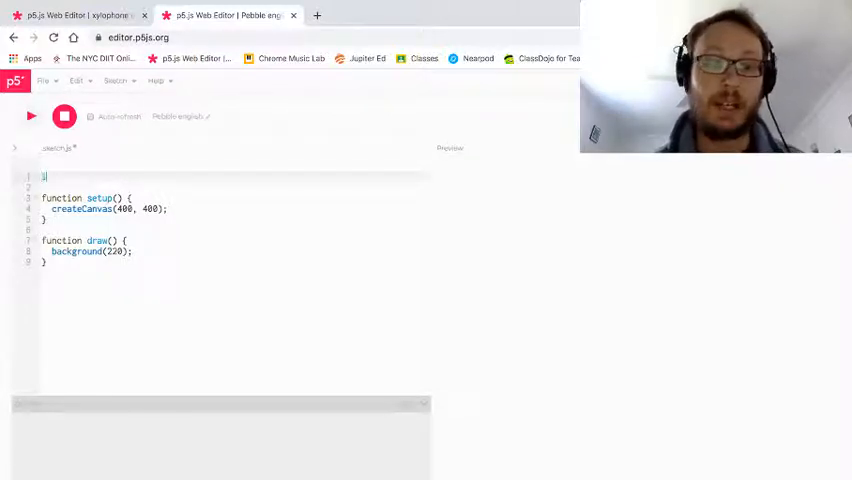
text(let osc, e)
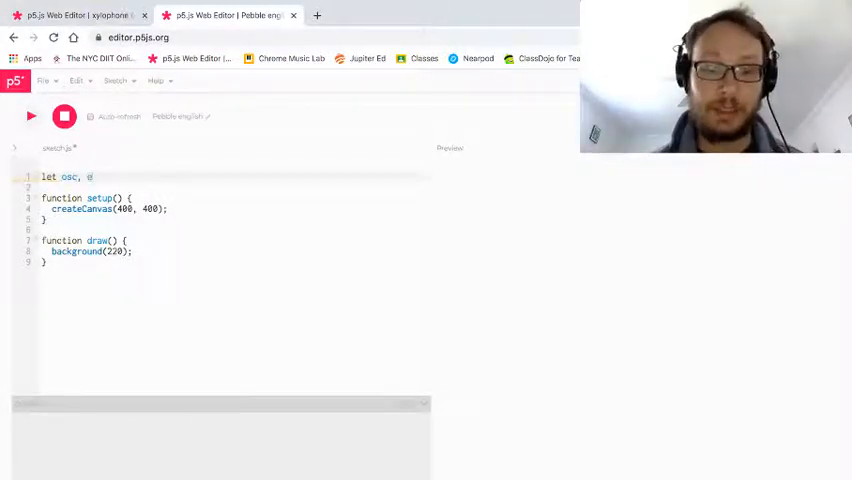
text(env;)
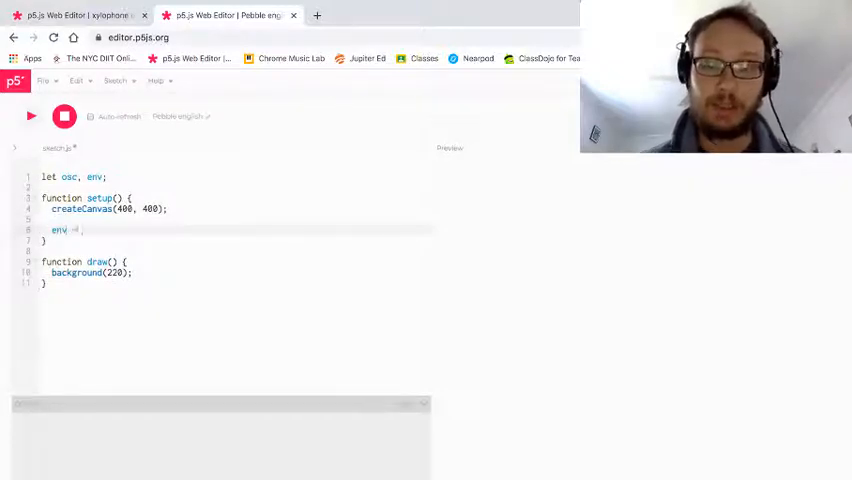
text(= p5.)
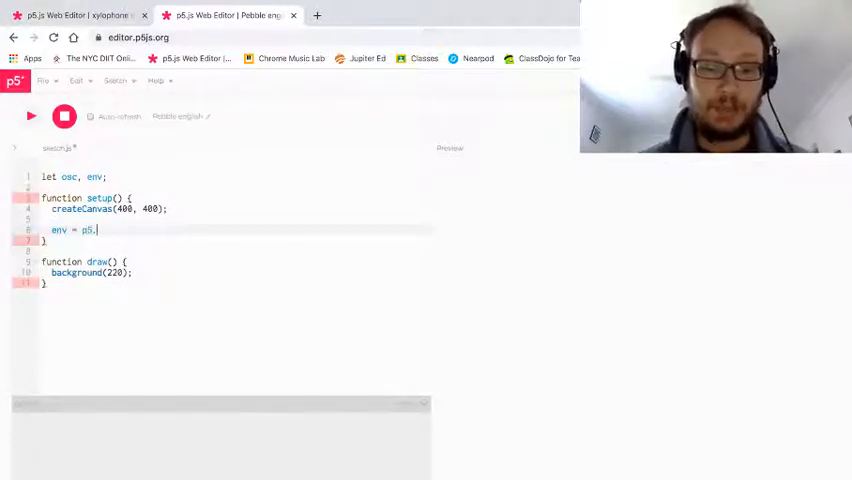
text(Env)
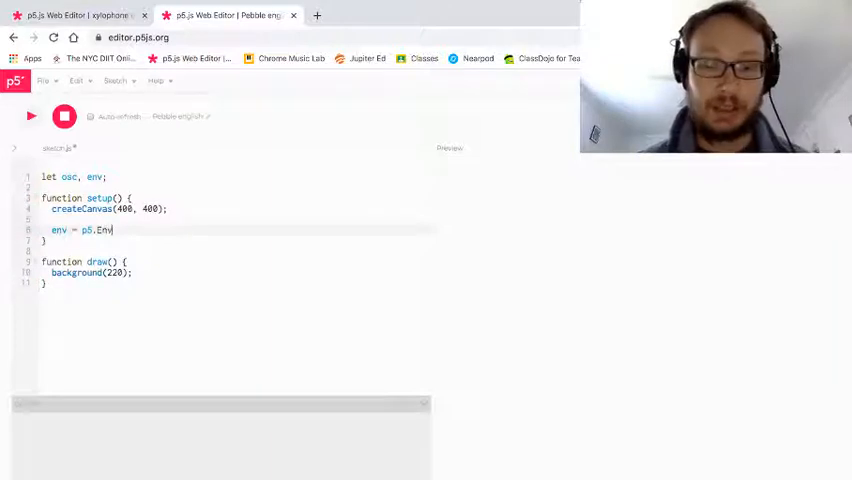
text(elope();)
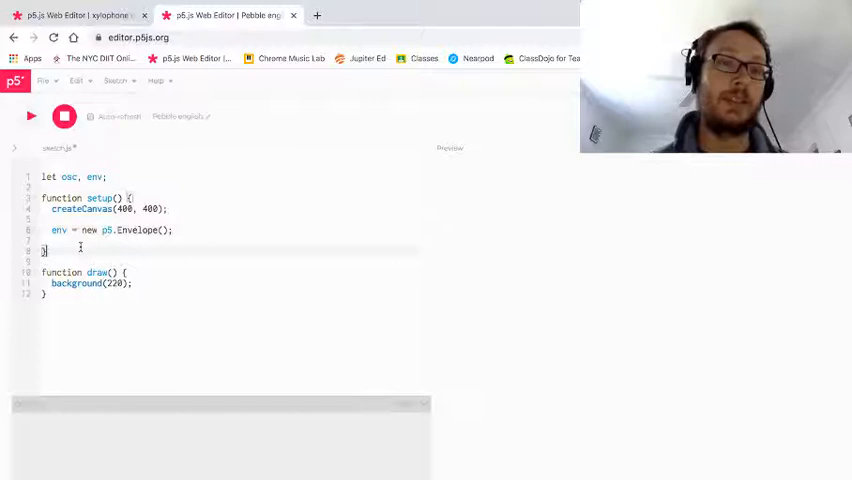
Give the envelope an ADSR of 0.01, 0.1, 1, 0.25 with env.setADSR
key(enter)
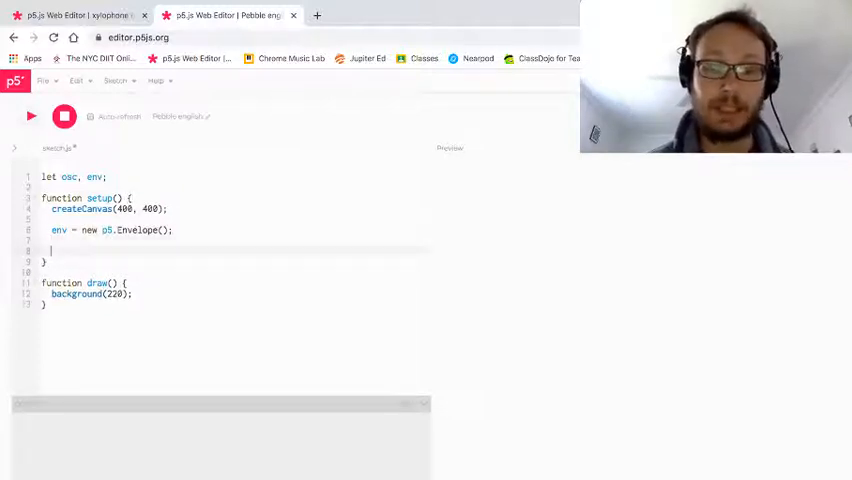
text(env.)
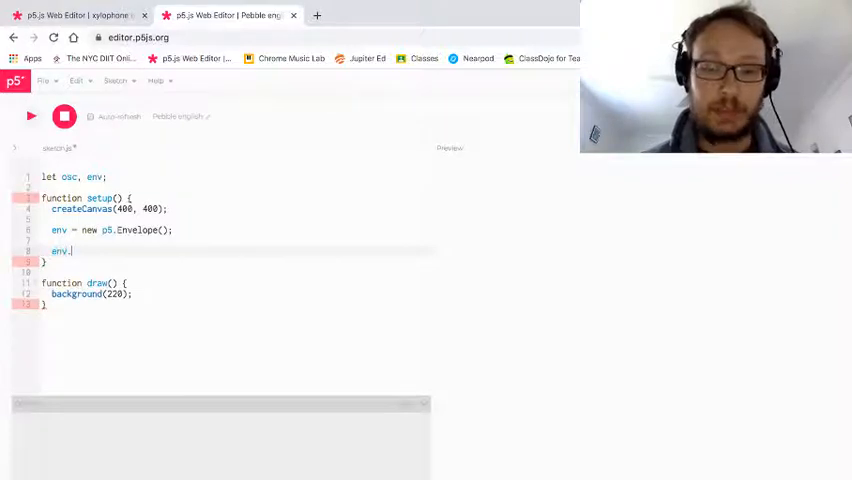
text(set)
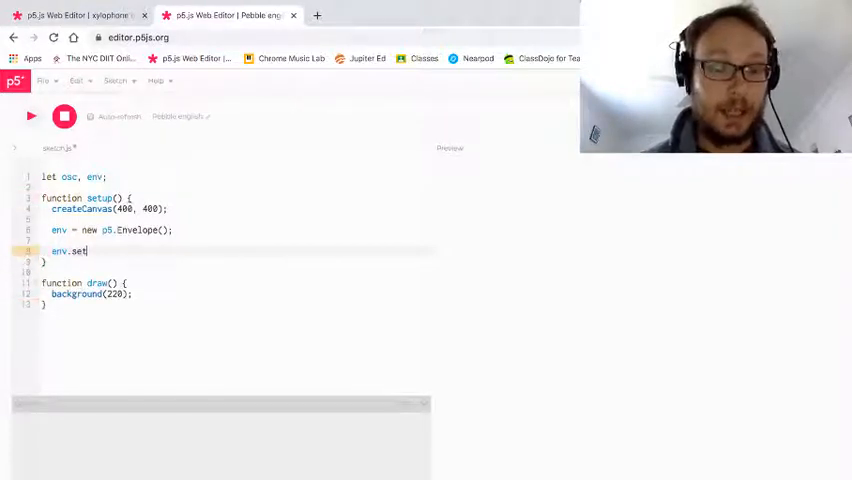
text(A)
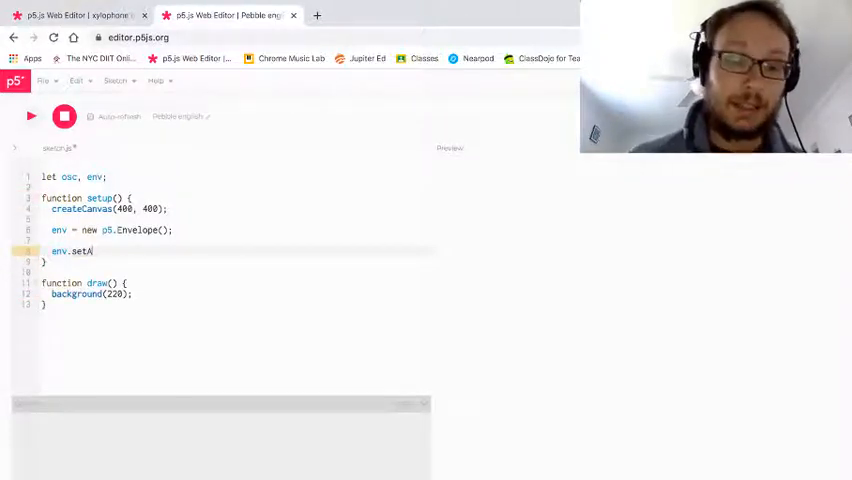
text(DSR)
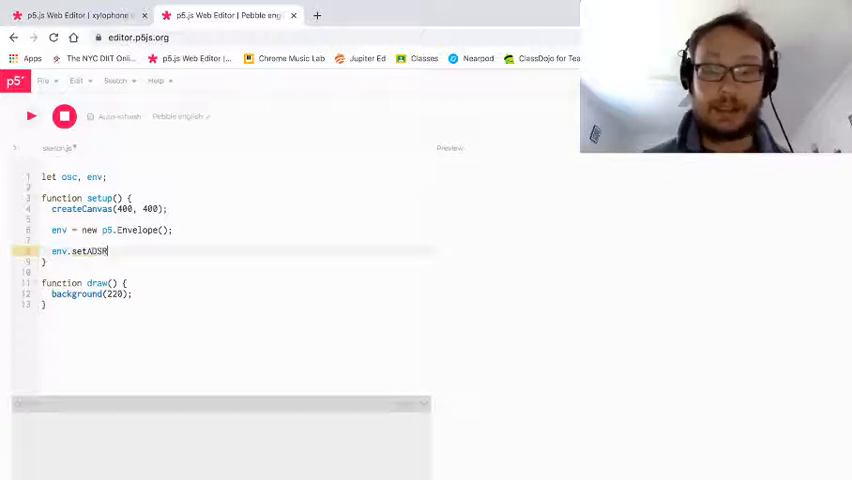
text(())
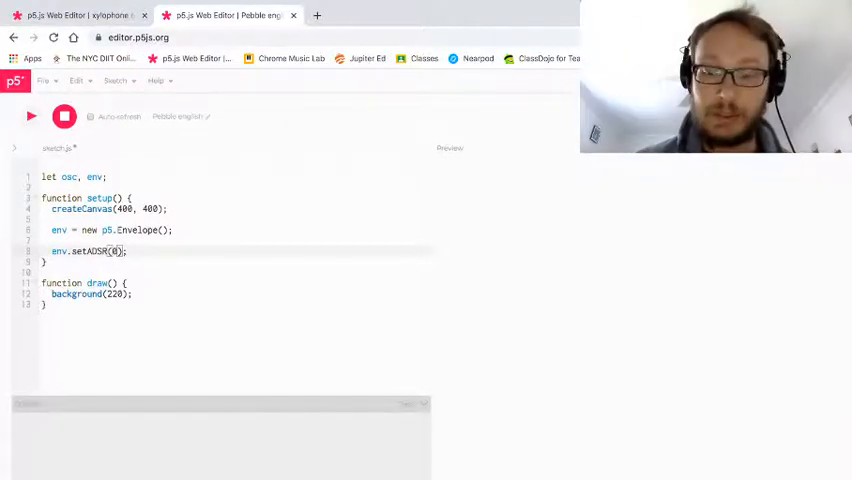
text(.01)
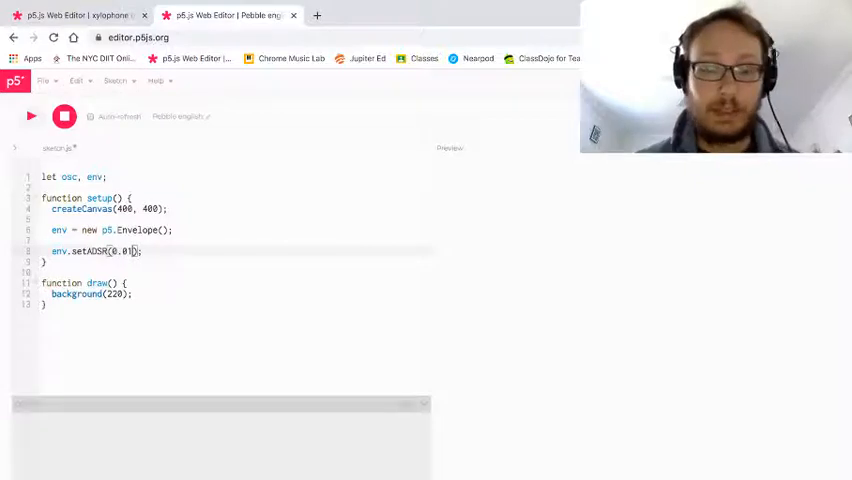
text(,)
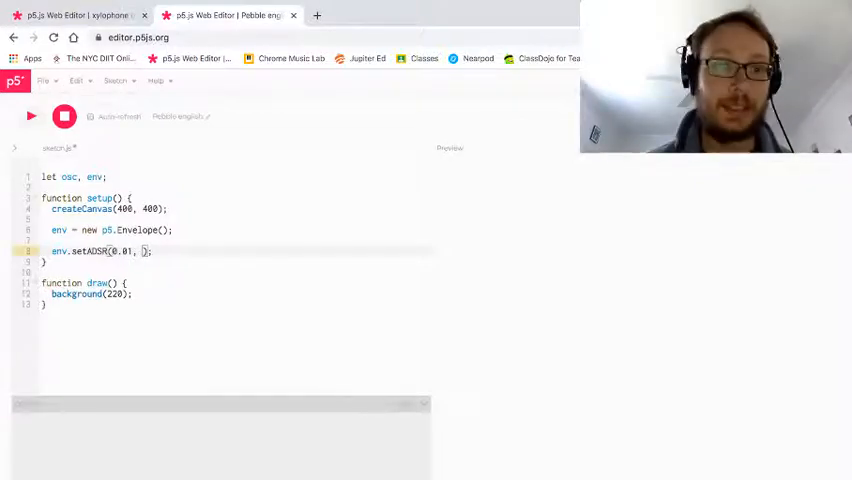
text(0.1, 1,)
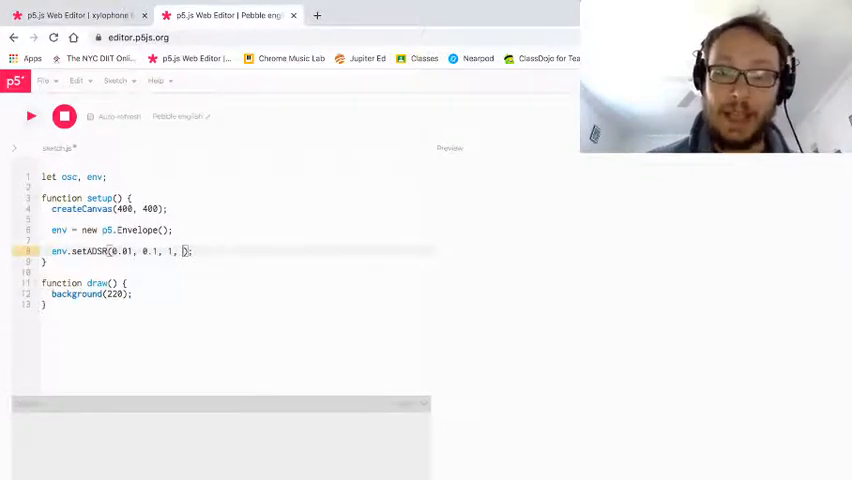
text(0.25)
text(osc =)
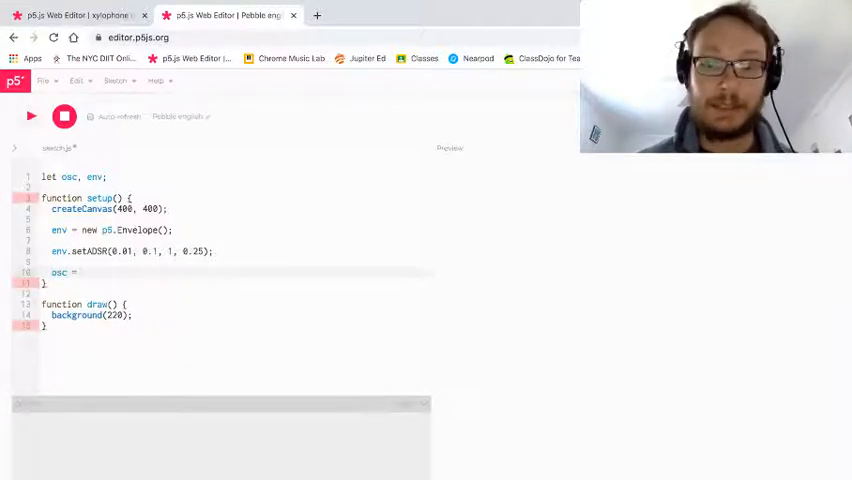
Create osc as a new p5.Oscillator of type 'triangle' in setup
text(new)
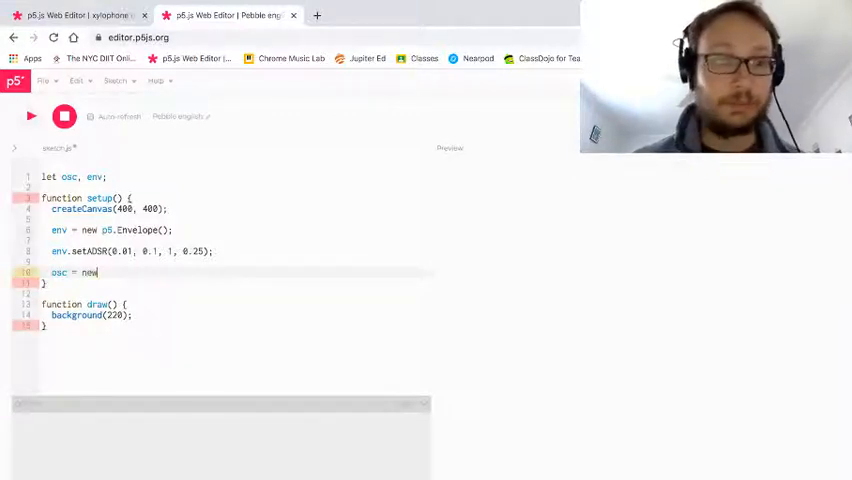
text(p5.)
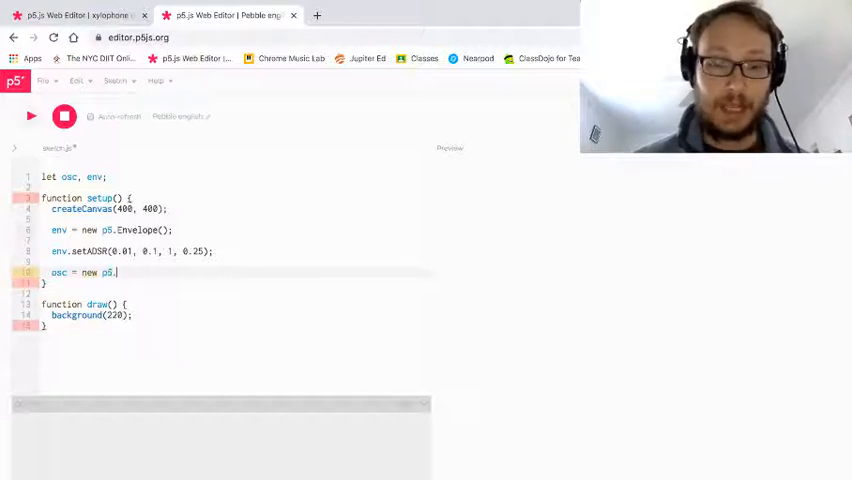
text(Oscillator();)
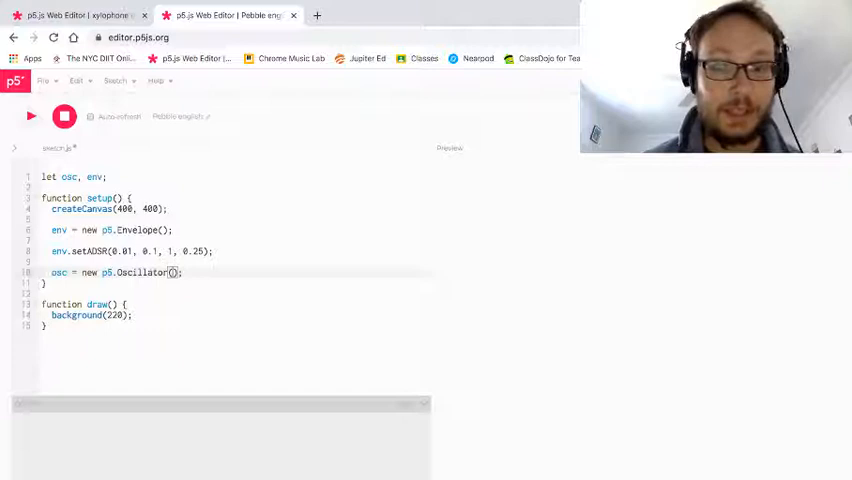
text('triangle')
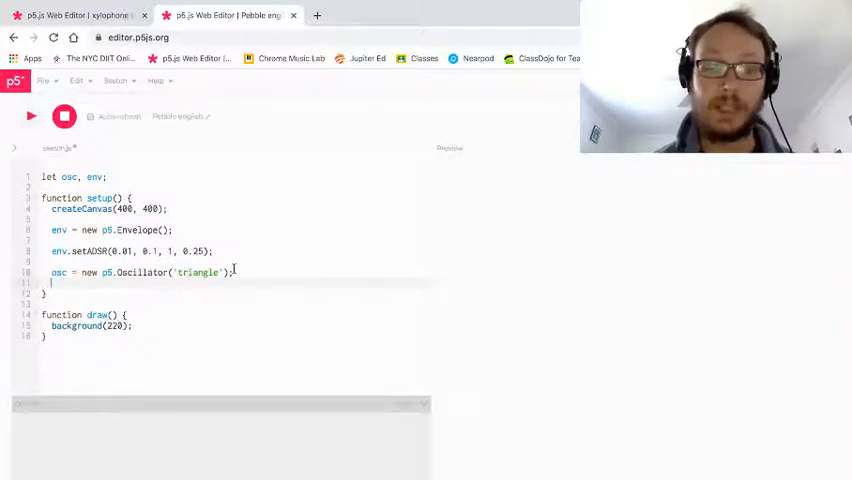
Start the oscillator and drive its amplitude from the envelope with osc.amp(env)
text(osc.start();)
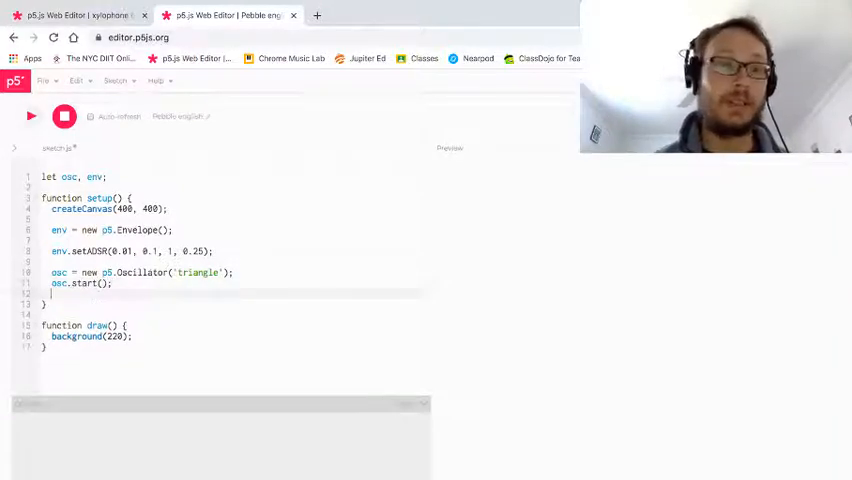
text(osc.amp()
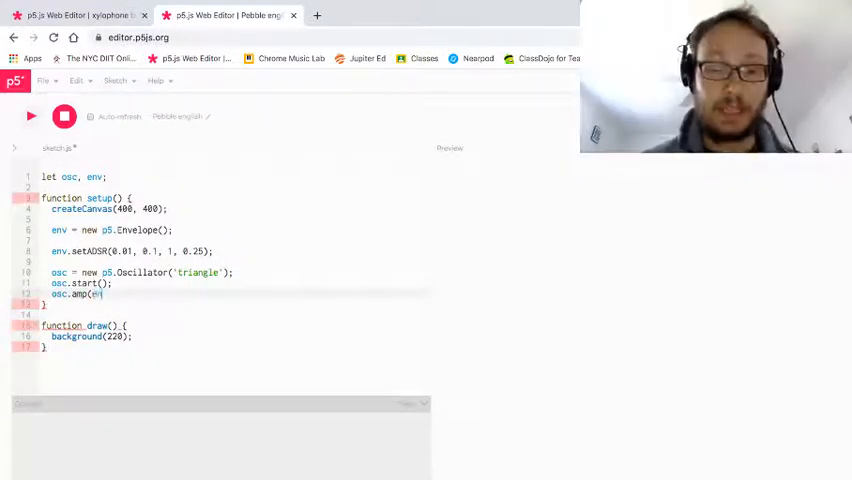
text(env);)
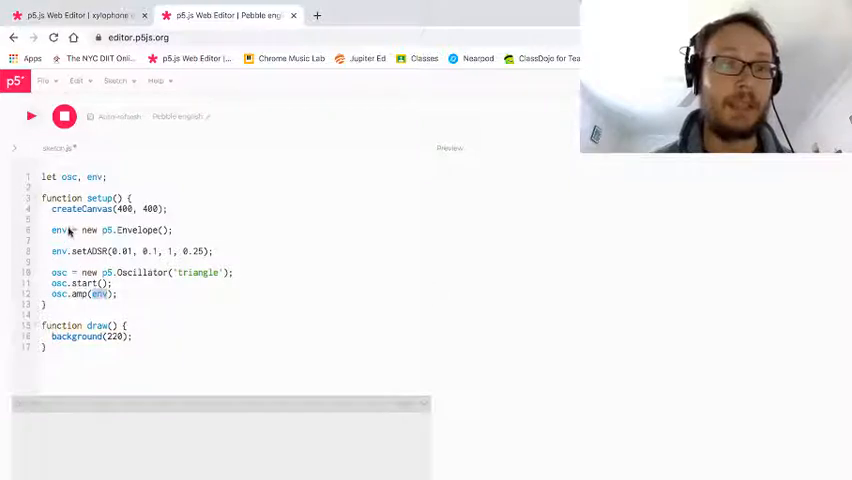
double_click(58, 230)
text(function)
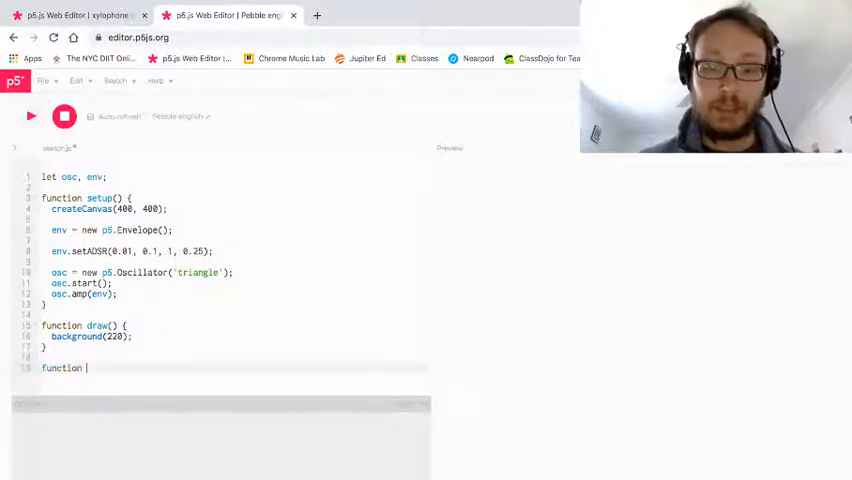
Add a keyPressed function calling env.play() and run the sketch in the preview
text(keyPressed() {)
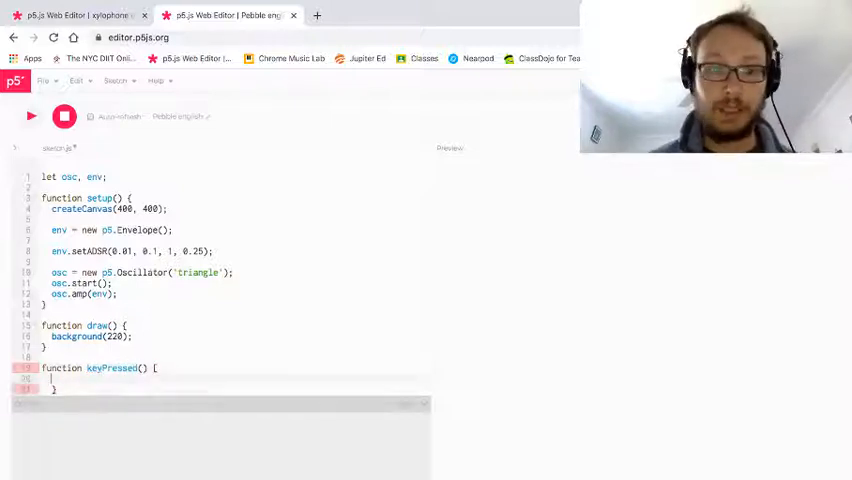
text(env.p)
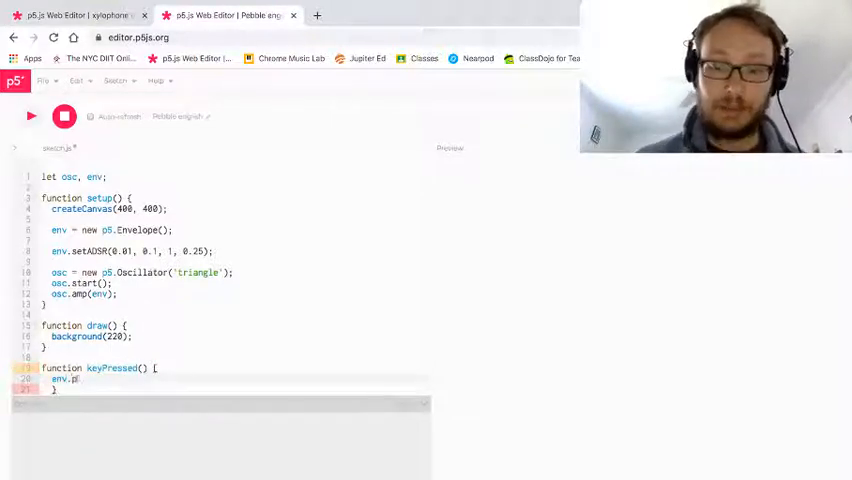
text(lay();)
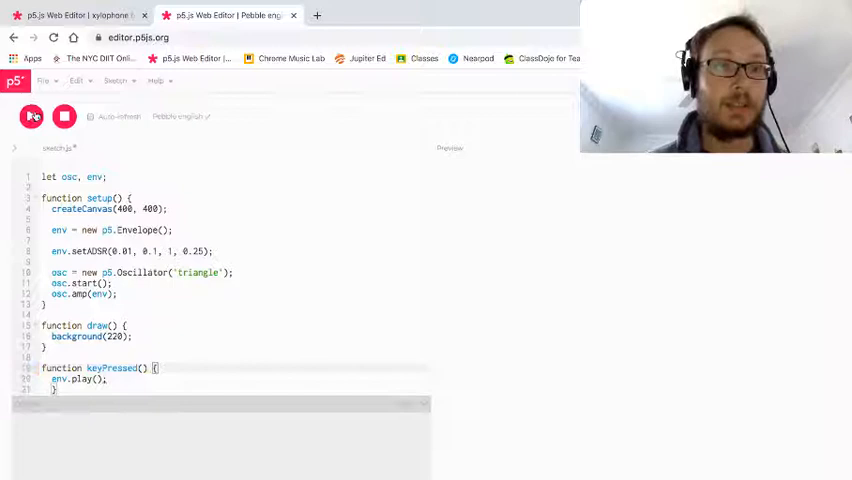
click(30, 116)
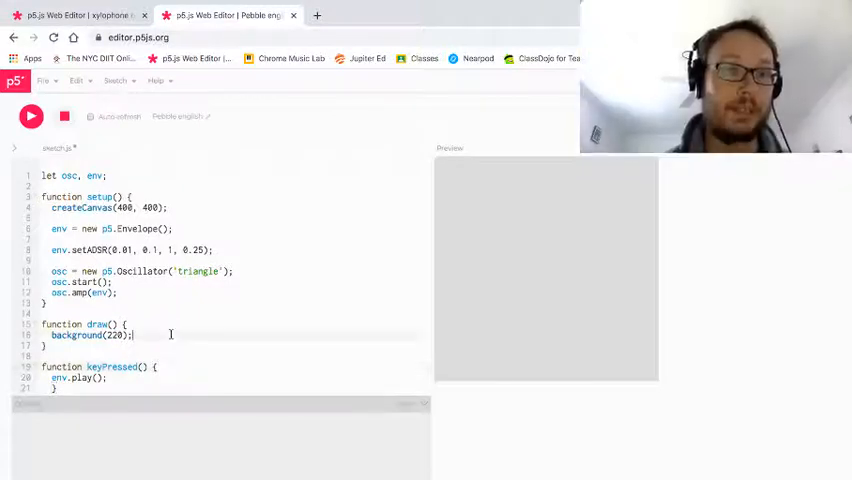
Add osc.freq(midiToFreq()) inside draw after background(220)
text(osc.freq();)
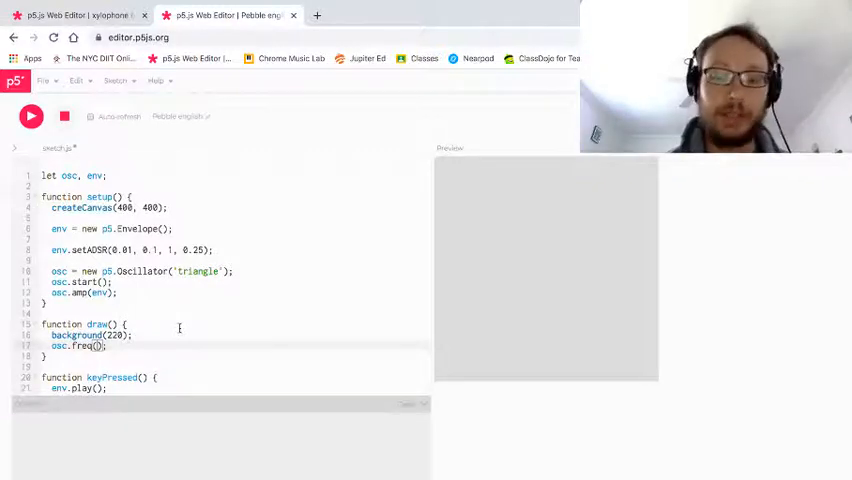
text(midiToFreq()
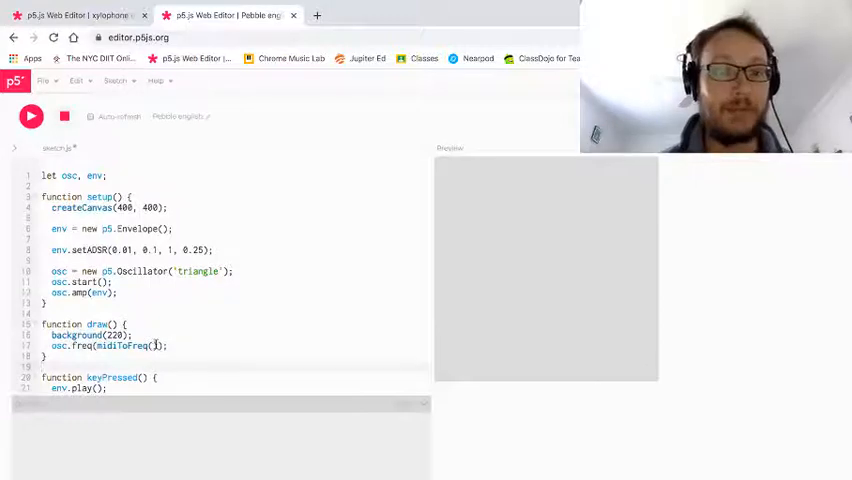
double_click(120, 344)
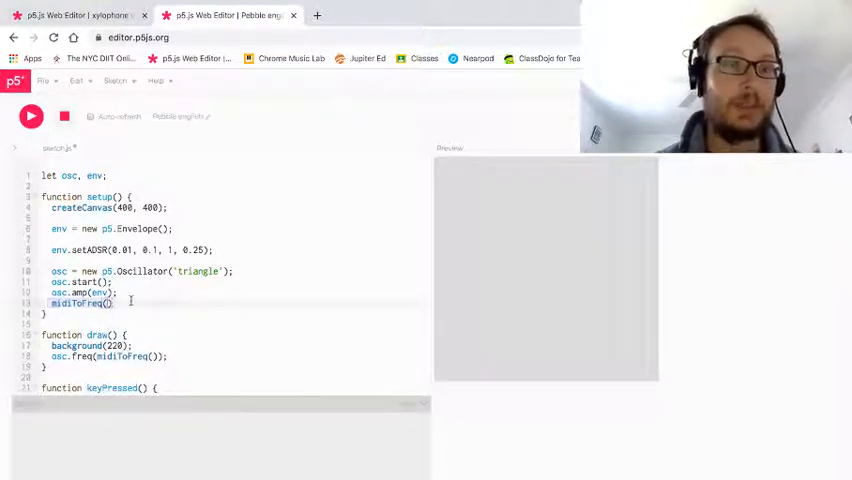
key(Backspace)
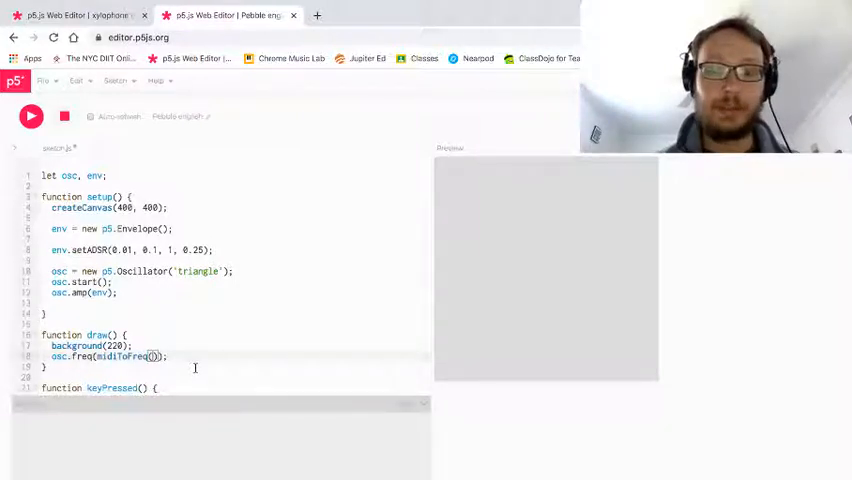
Set midiToFreq to MIDI note 60 and run the sketch again
text(60)
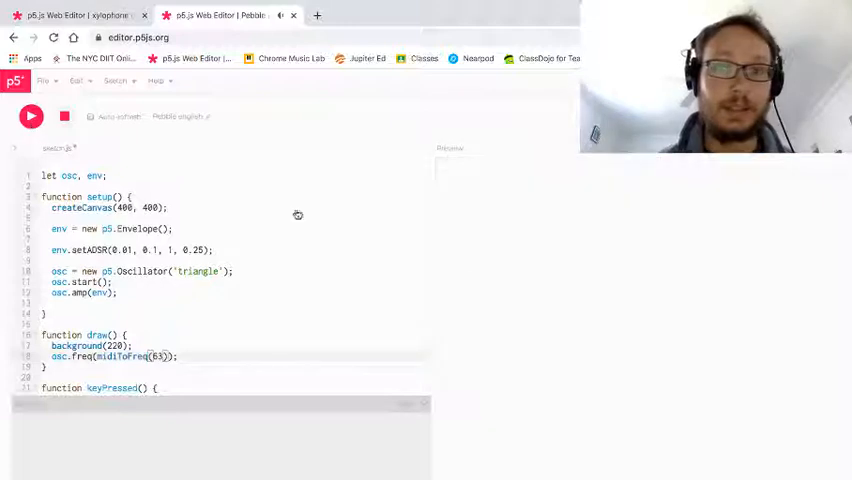
click(30, 116)
text(7)
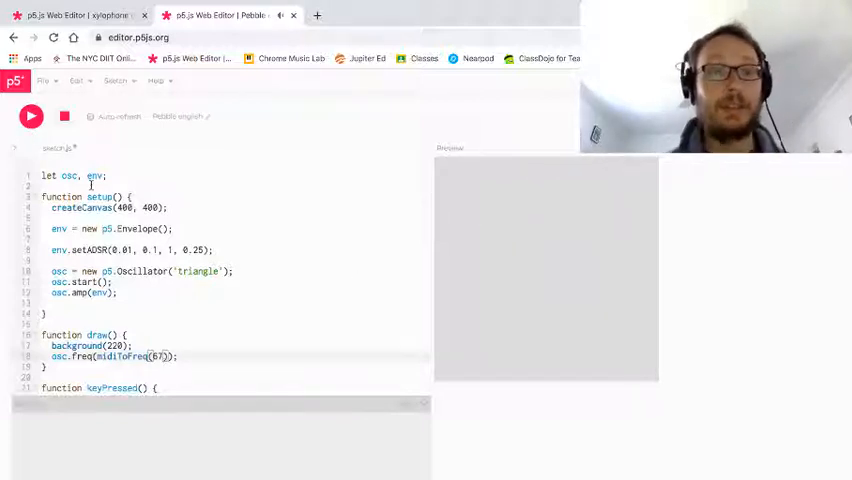
click(30, 116)
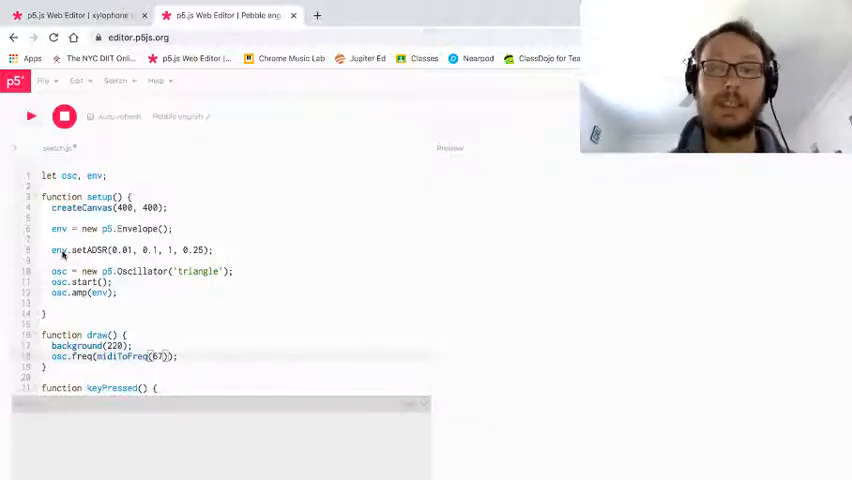